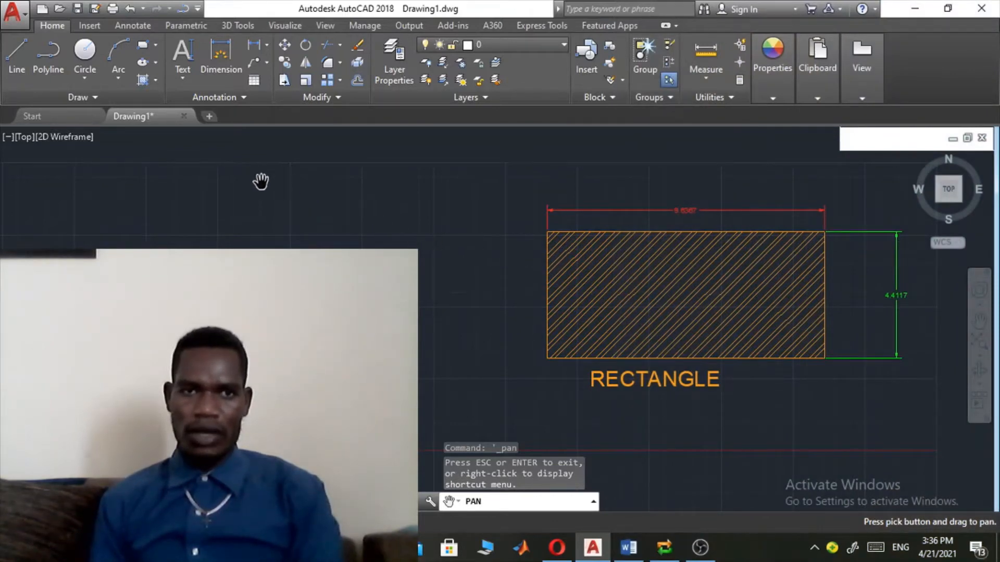
Pan the drawing so the rectangle shifts right, freeing space on its left
{"action": "left_click_drag", "start_coordinate": [261, 180], "coordinate": [556, 315]}
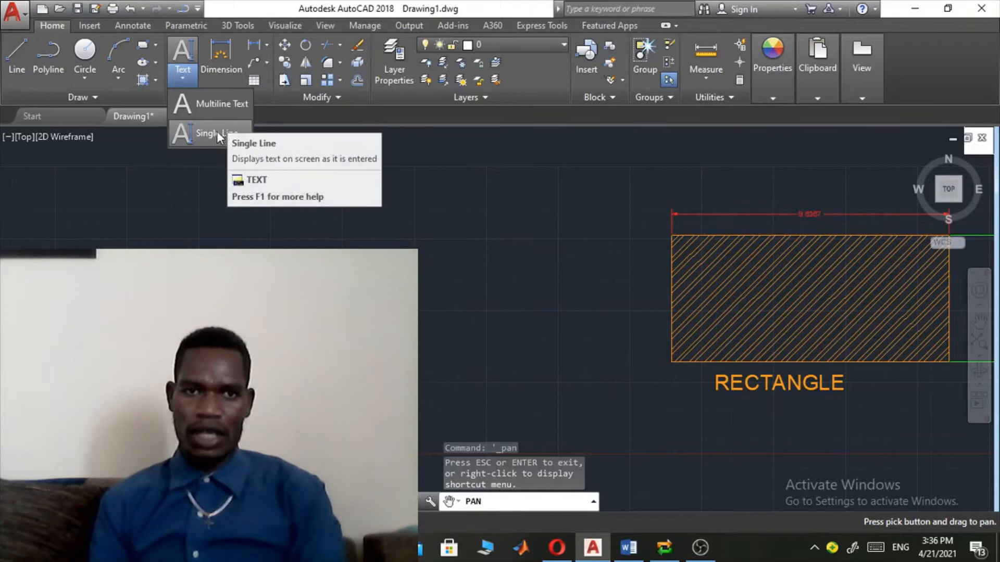
Start single-line text with its start point left of the rectangle's top edge
{"action": "left_click", "coordinate": [220, 133]}
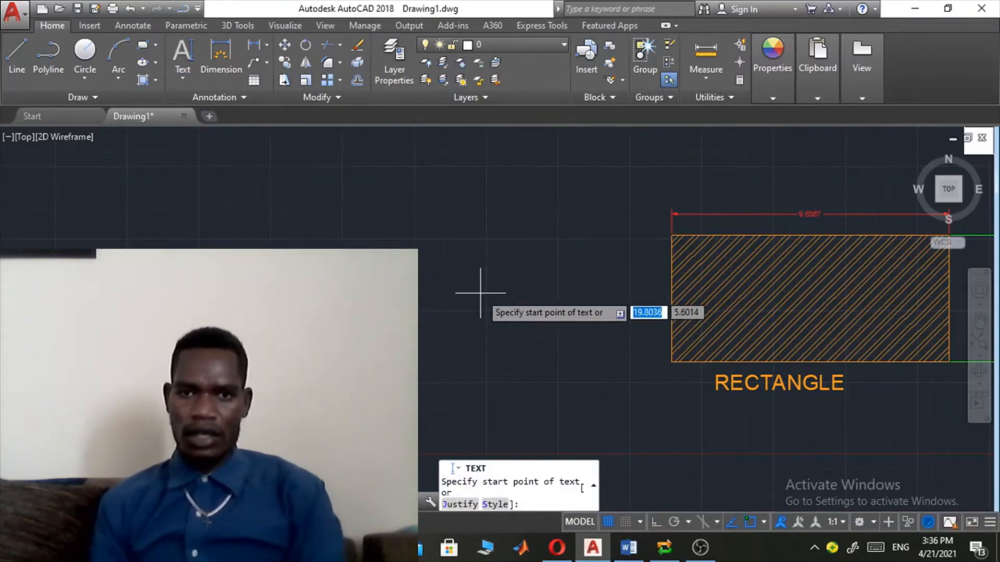
{"action": "mouse_move", "coordinate": [416, 228]}
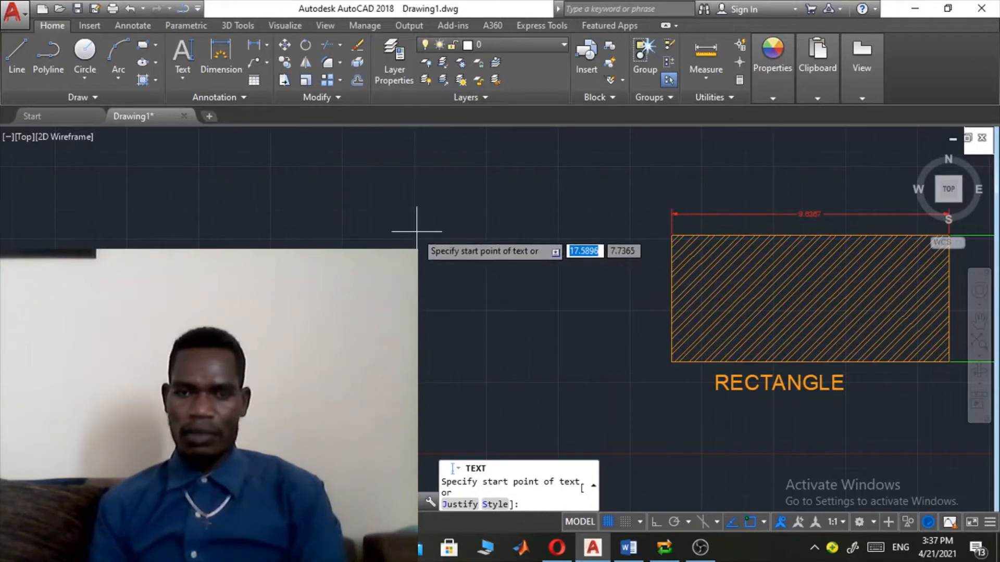
{"action": "mouse_move", "coordinate": [411, 230]}
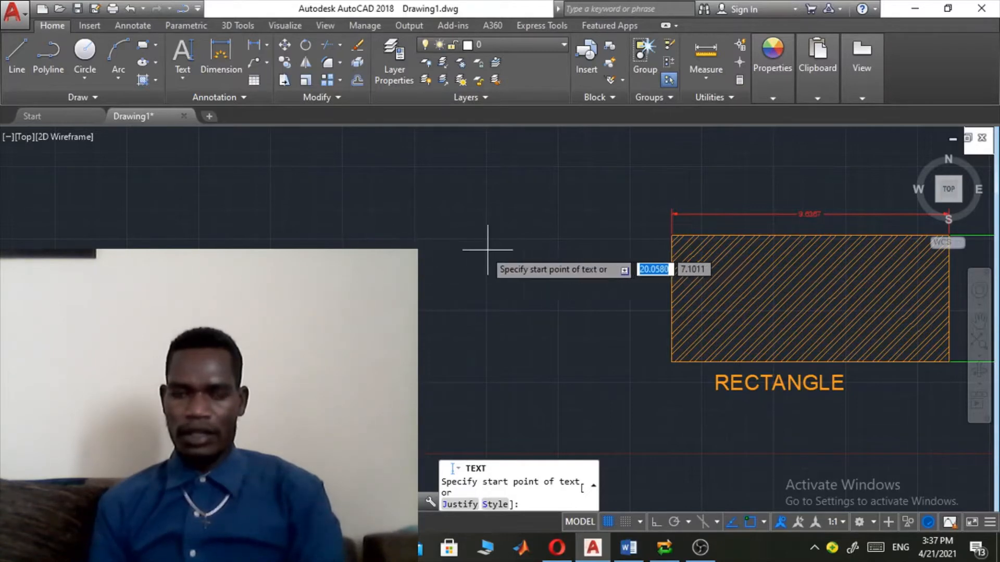
{"action": "mouse_move", "coordinate": [482, 243]}
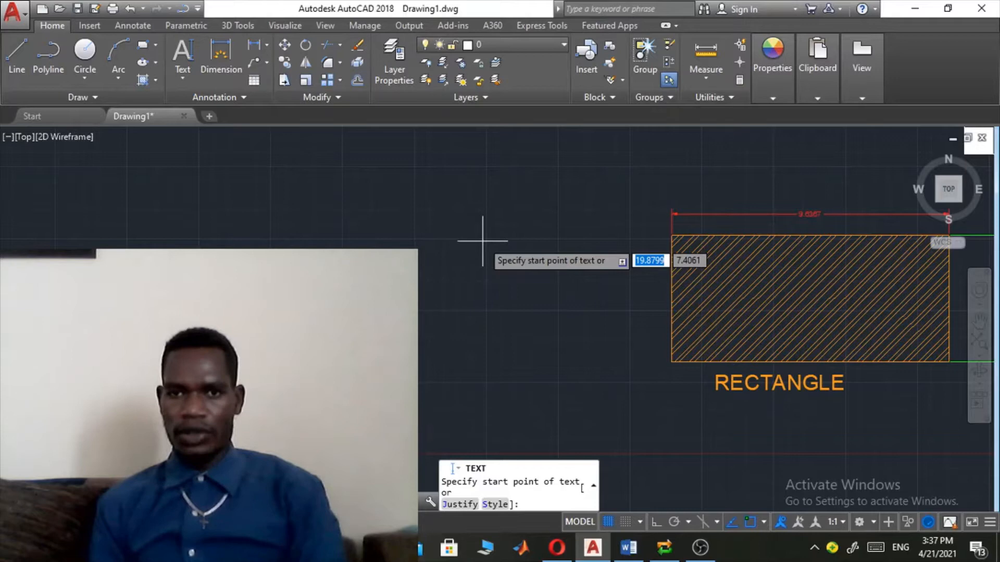
{"action": "left_click", "coordinate": [483, 225]}
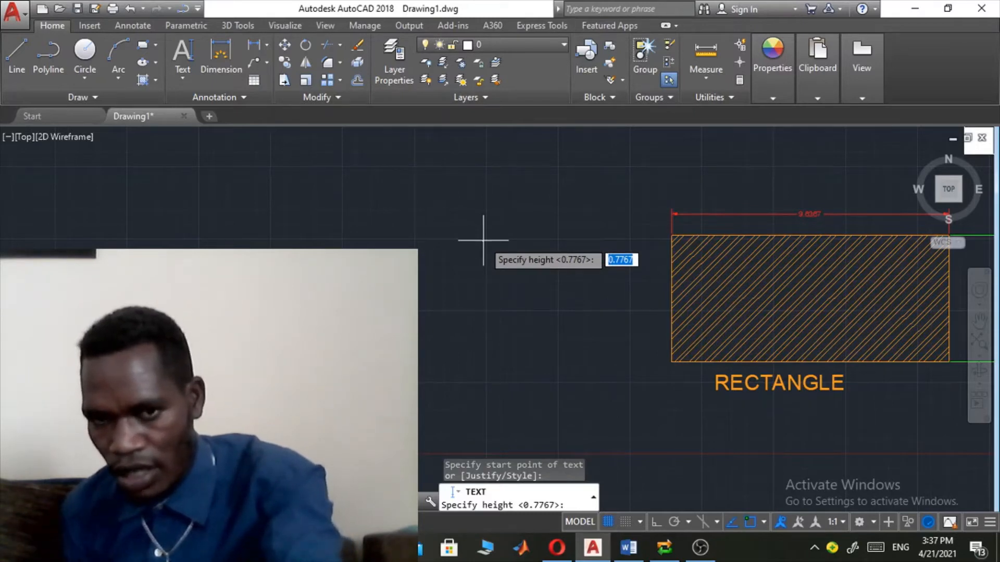
Enter height 0.5 and type the label 'ZEDIKAS MEDIA'
{"action": "type", "text": "0.5"}
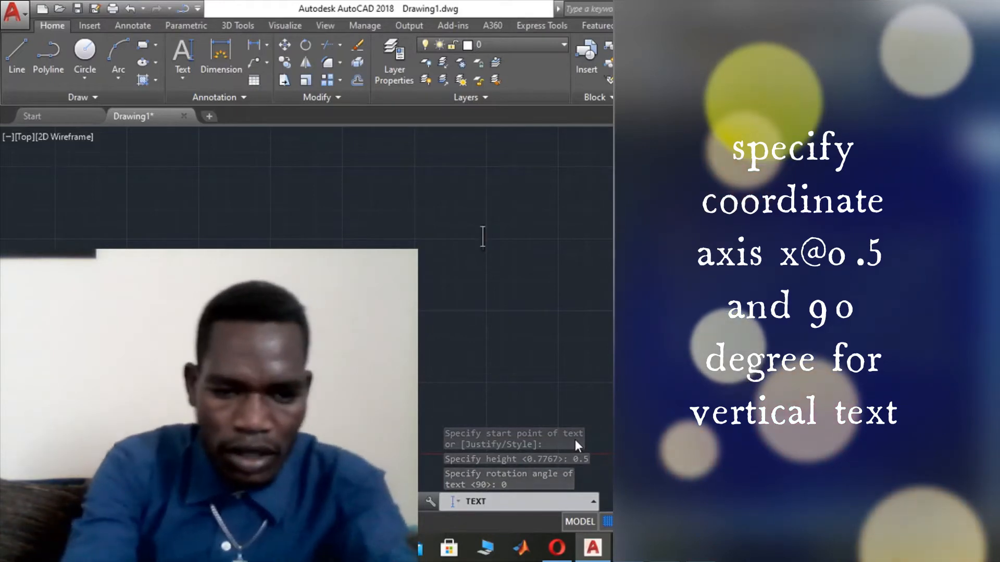
{"action": "type", "text": "ZED"}
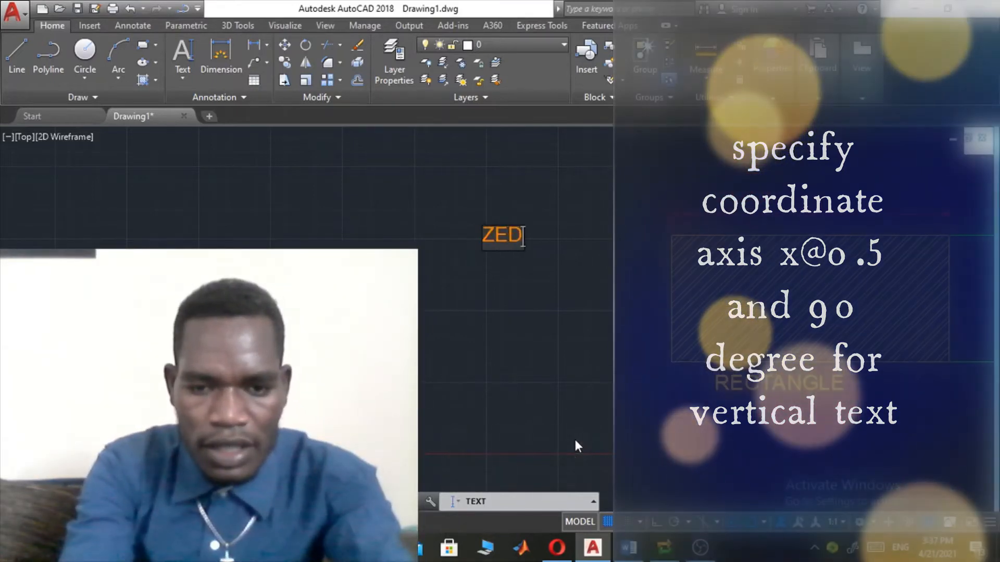
{"action": "type", "text": "IKAS"}
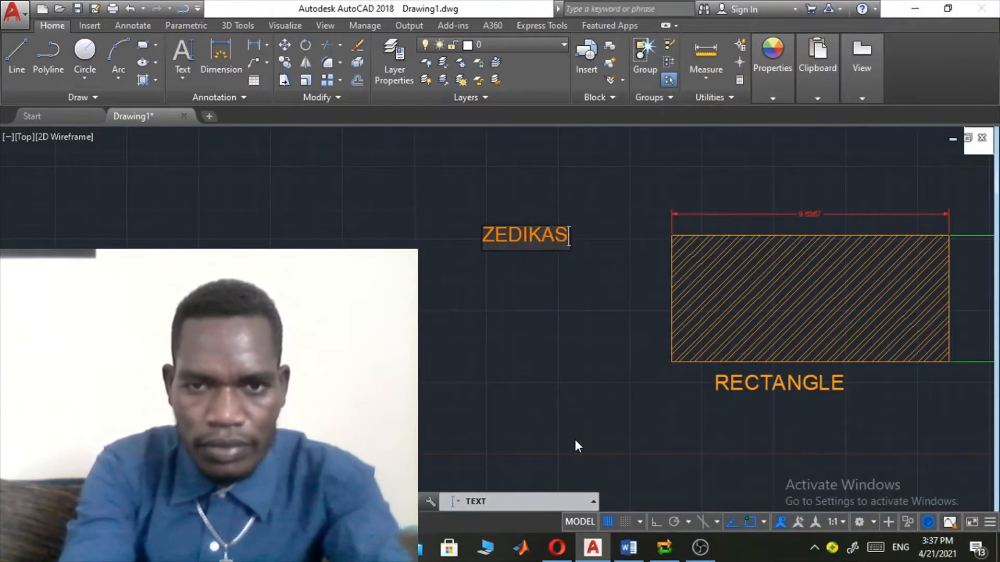
{"action": "type", "text": "MED"}
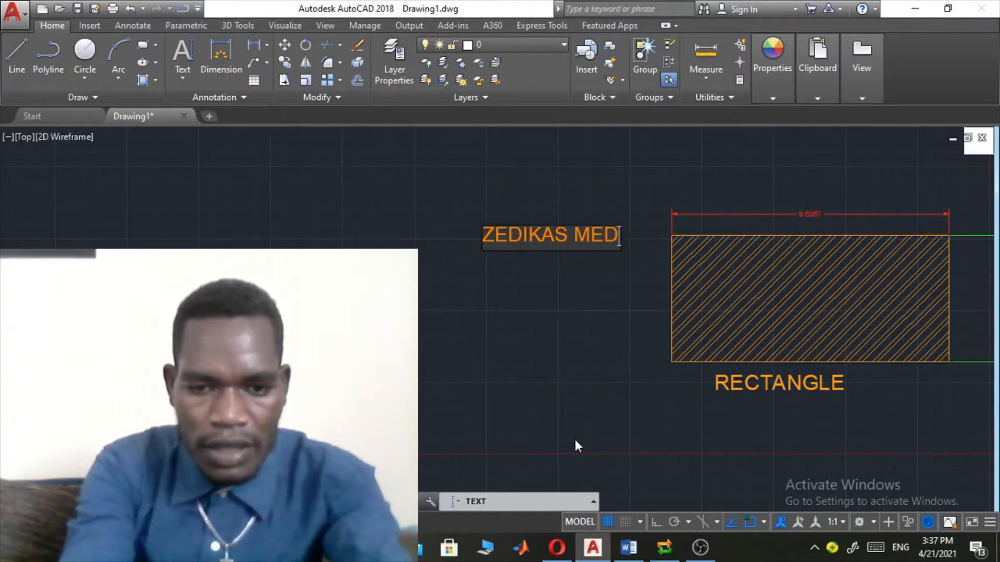
{"action": "type", "text": "IA"}
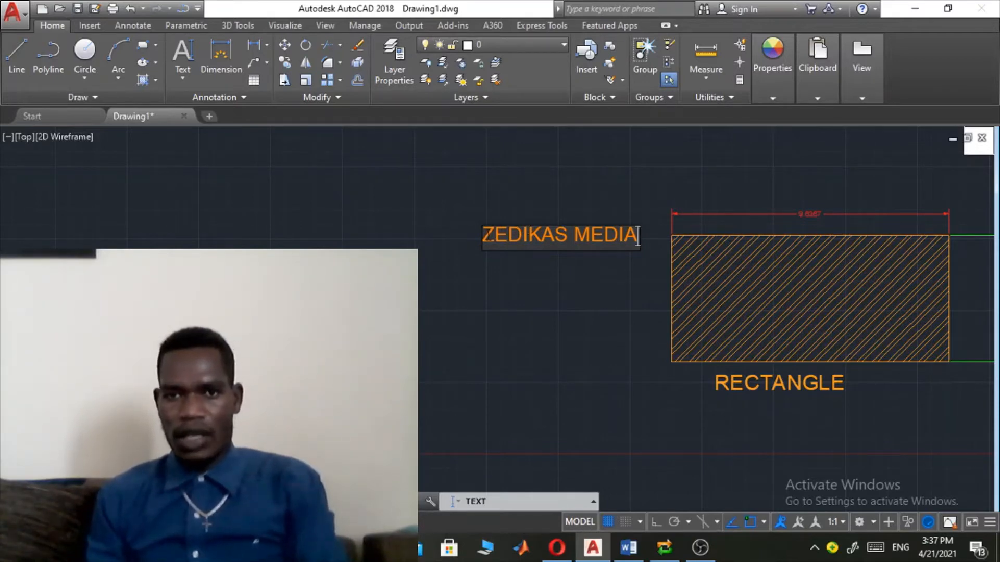
{"action": "mouse_move", "coordinate": [611, 287]}
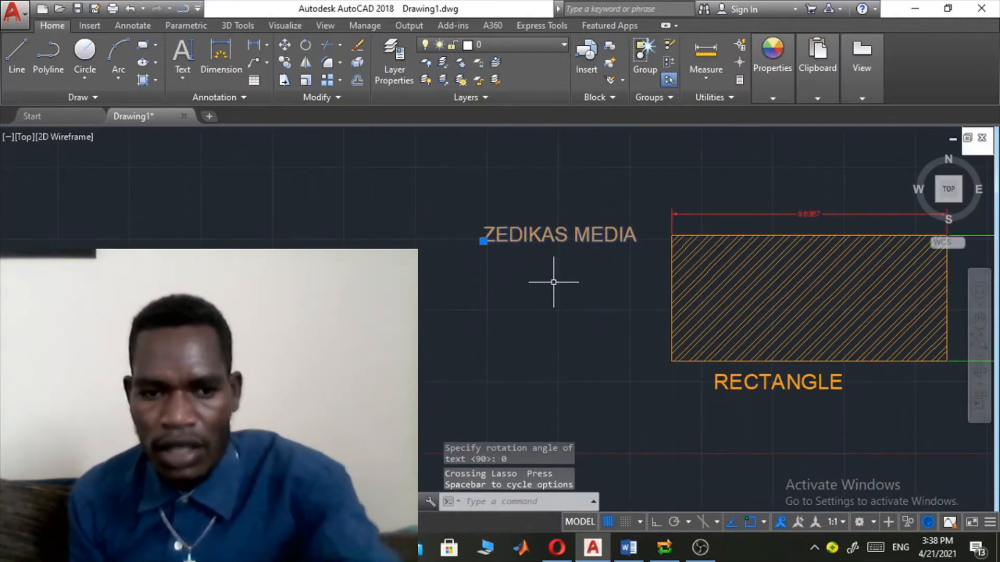
Clear the selection and place a second text start point below 'ZEDIKAS MEDIA'
{"action": "key", "text": "Escape"}
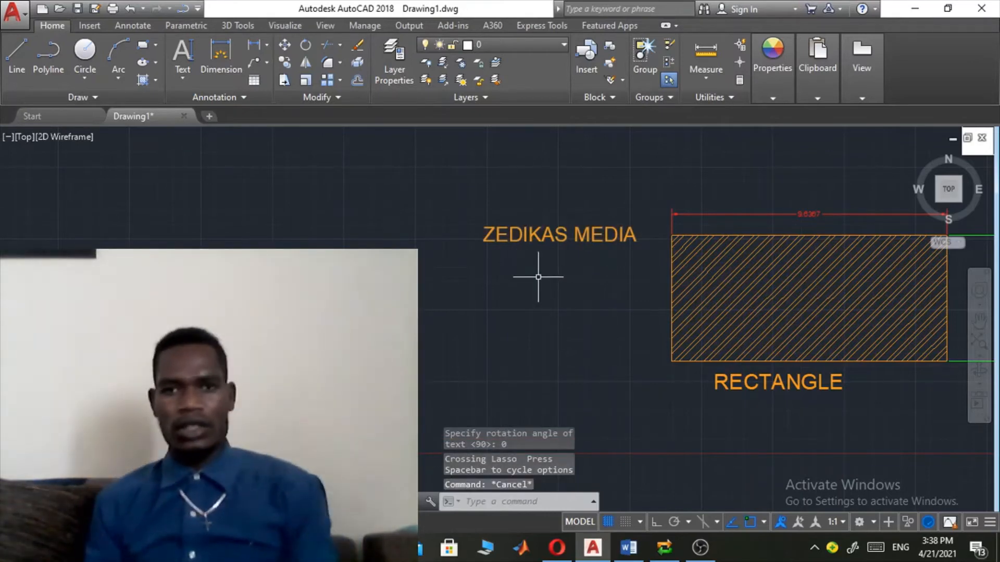
{"action": "mouse_move", "coordinate": [227, 160]}
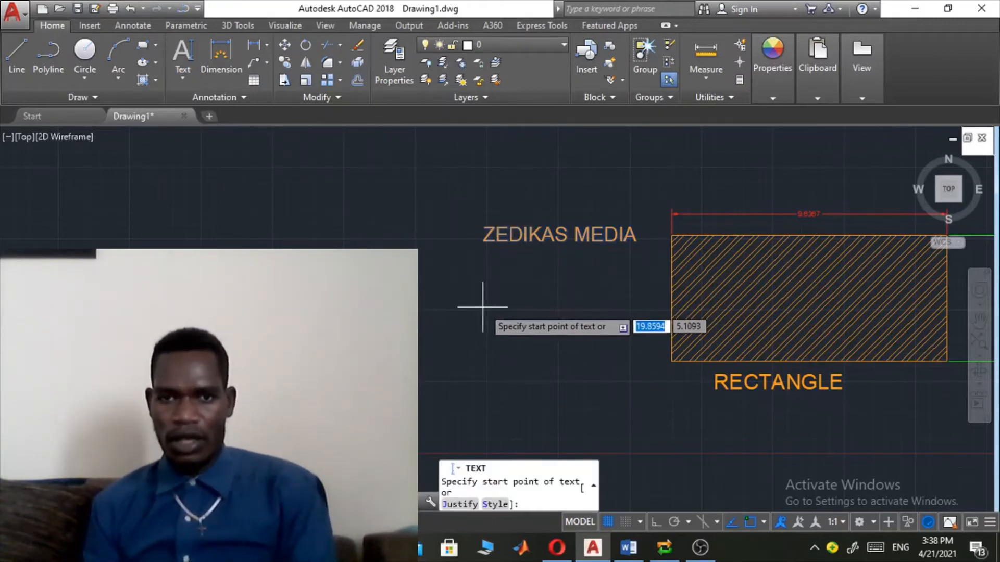
{"action": "left_click", "coordinate": [483, 307]}
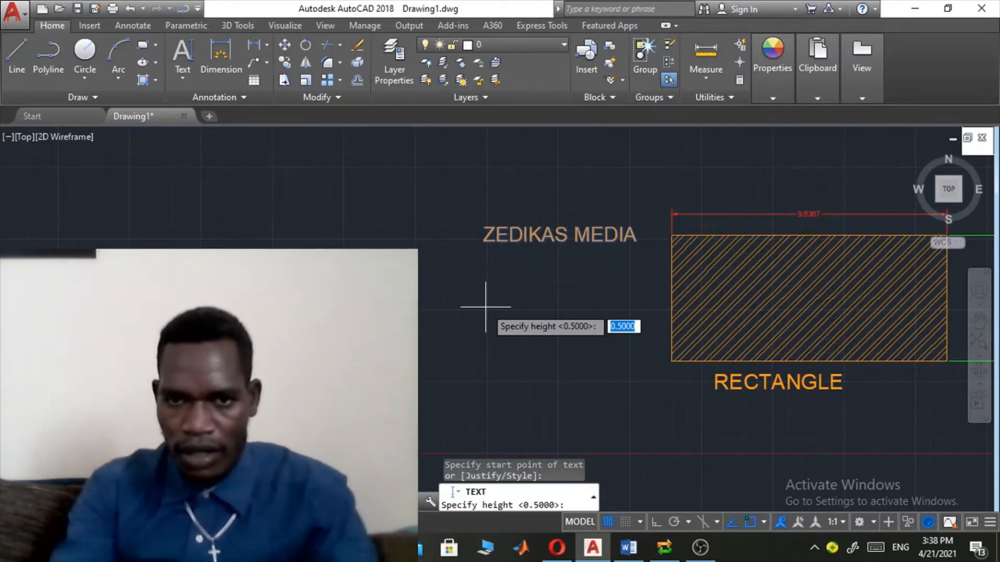
Set 90° rotation and type 'zedikas media' as vertical text
{"action": "type", "text": "0.5"}
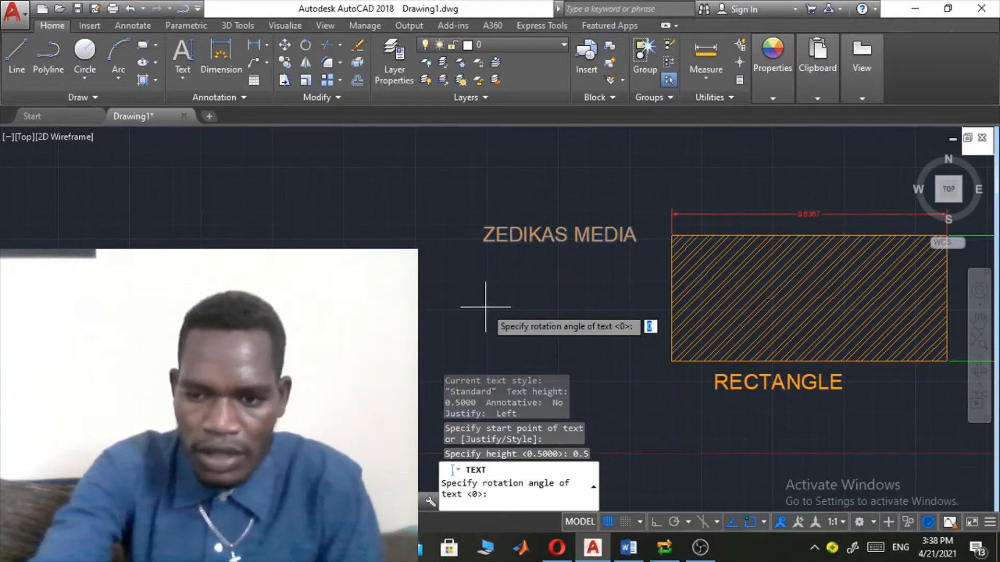
{"action": "type", "text": "90"}
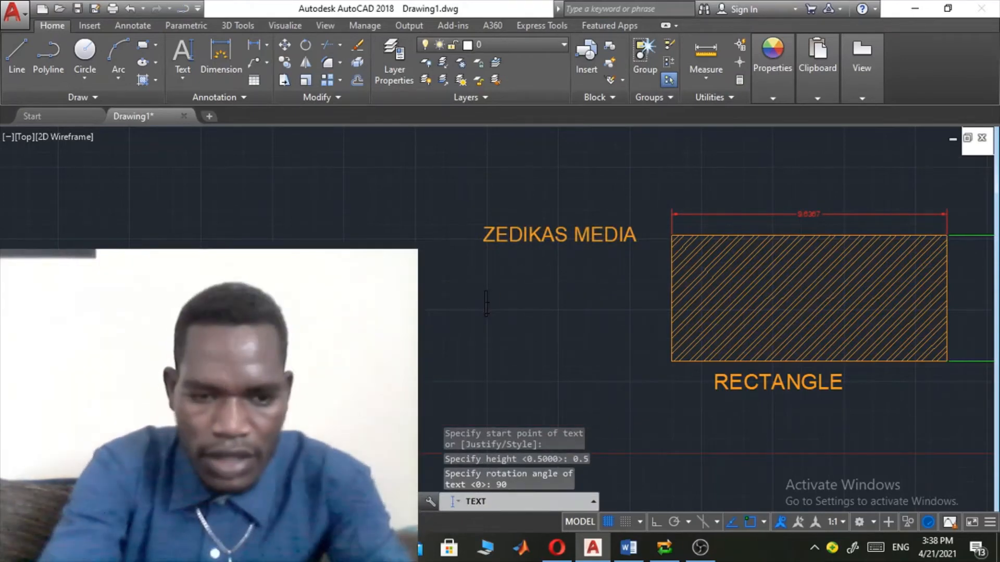
{"action": "type", "text": "ZED"}
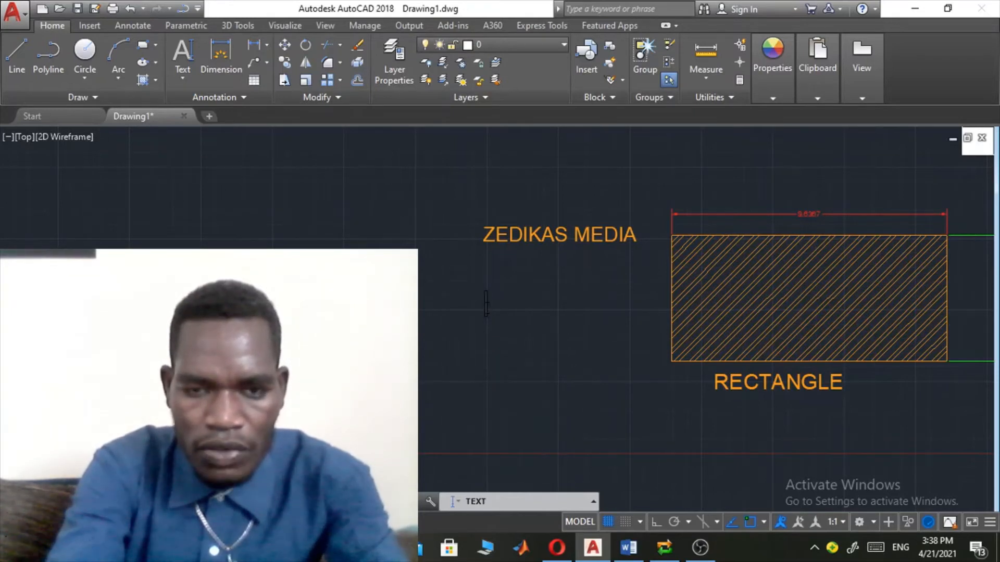
{"action": "type", "text": "ze"}
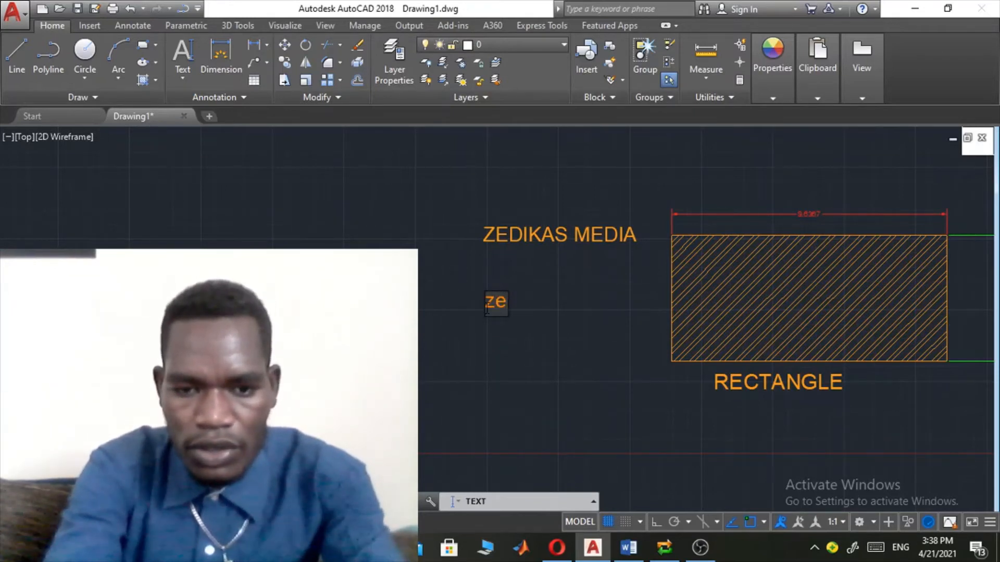
{"action": "type", "text": "dikas"}
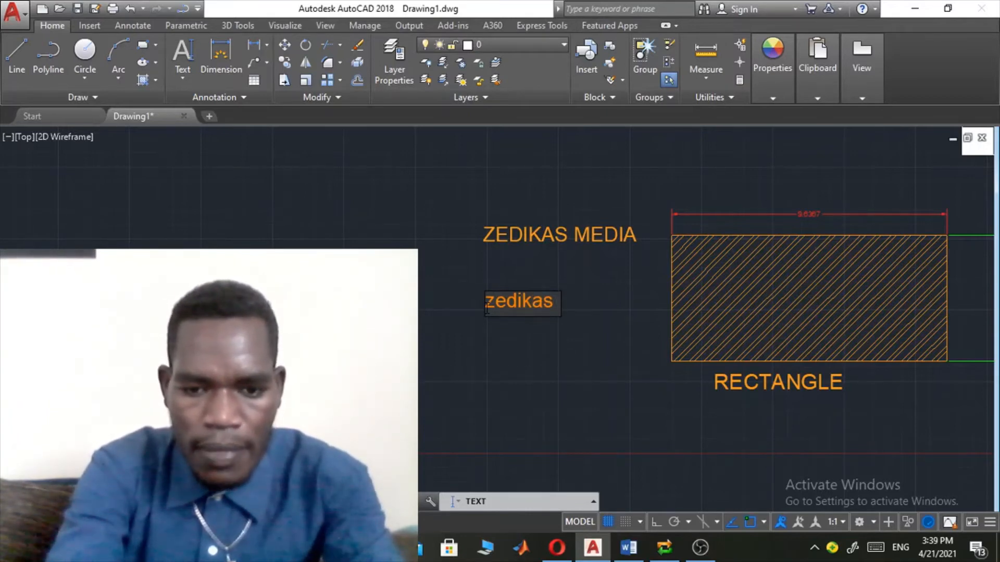
{"action": "type", "text": "media"}
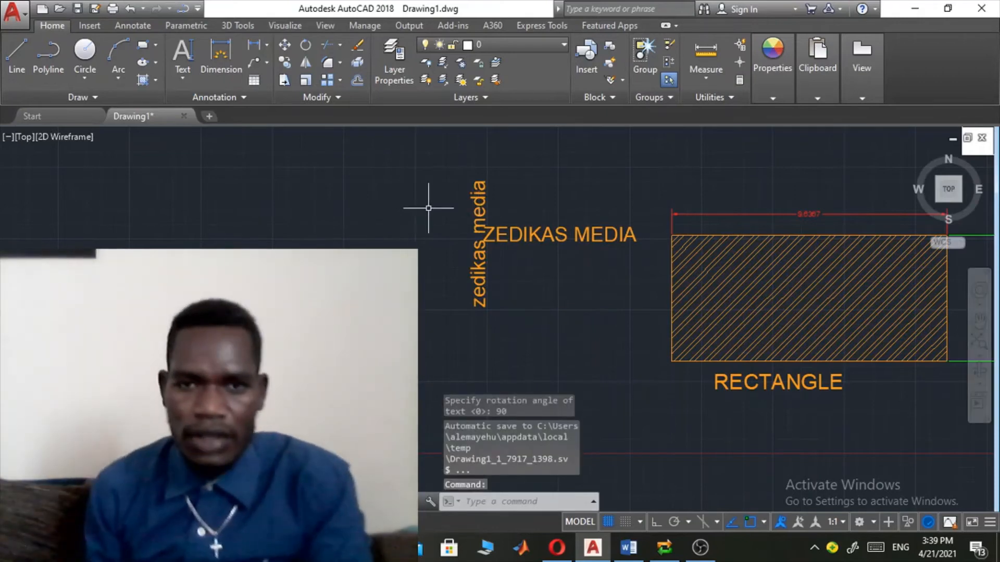
Move the vertical 'zedikas media' text against the rectangle's left edge
{"action": "left_click", "coordinate": [470, 241]}
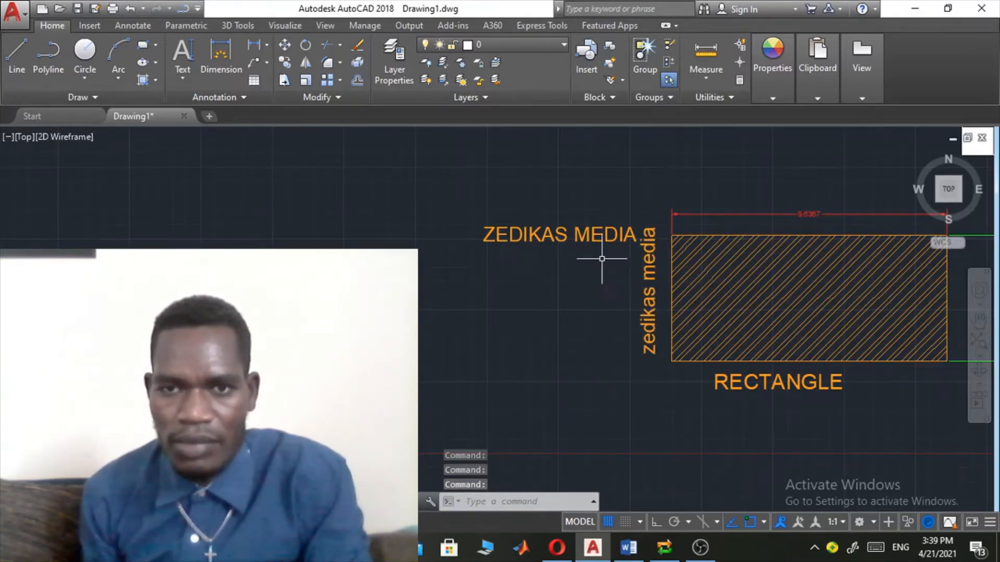
{"action": "left_click", "coordinate": [564, 234]}
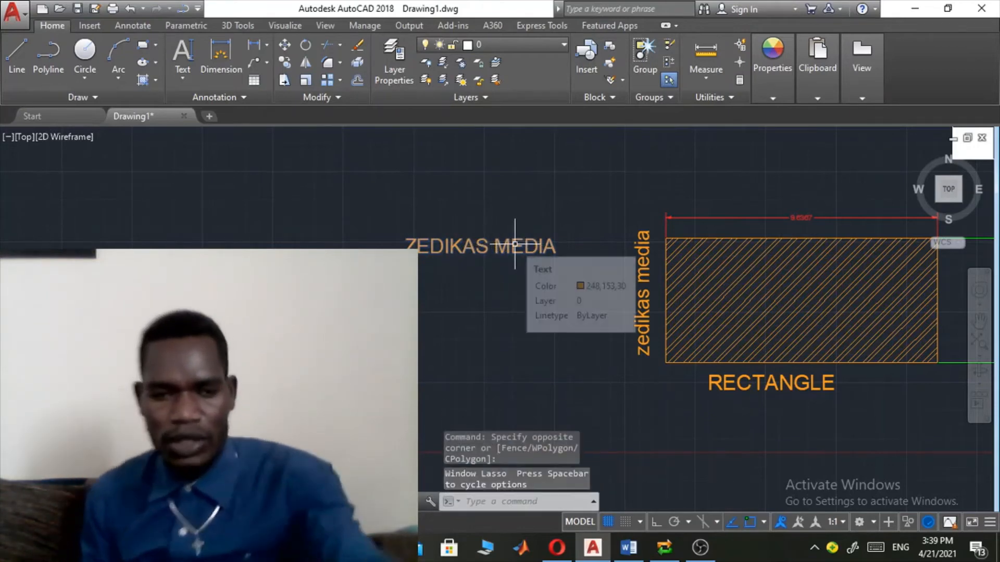
{"action": "key", "text": "Escape"}
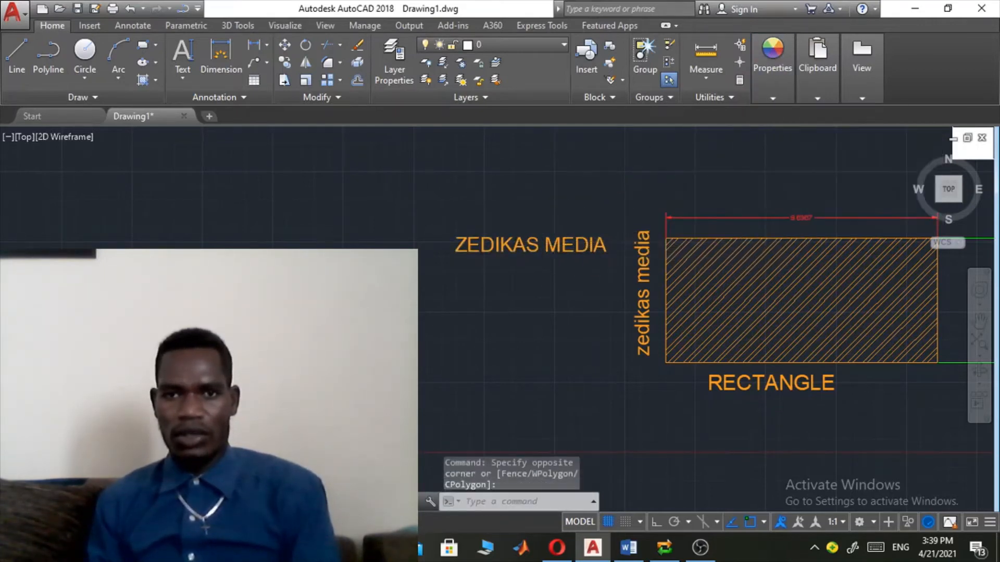
Recolour both text labels through the Properties colour list, ending on yellow (241,235,31)
{"action": "left_click", "coordinate": [772, 58]}
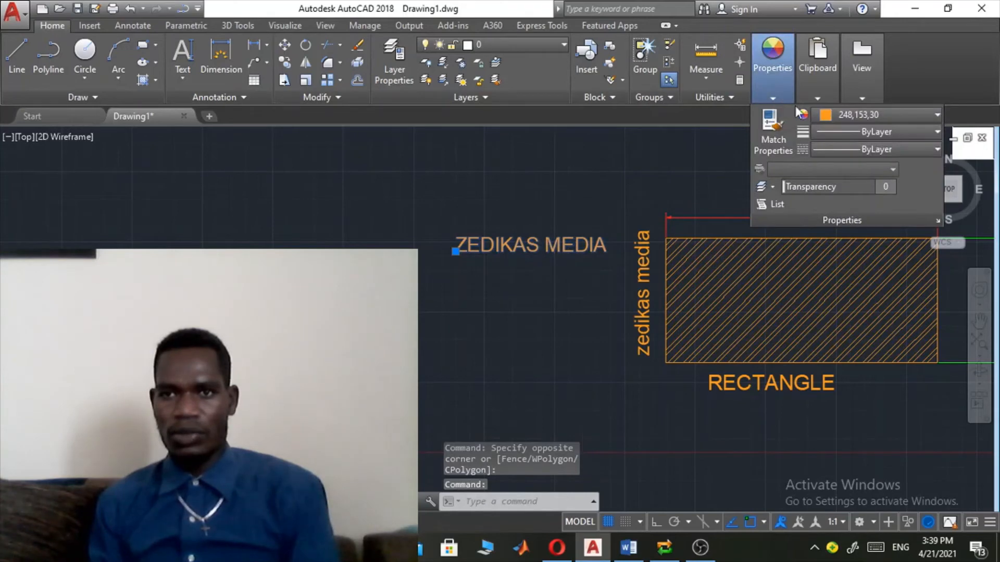
{"action": "left_click", "coordinate": [936, 115]}
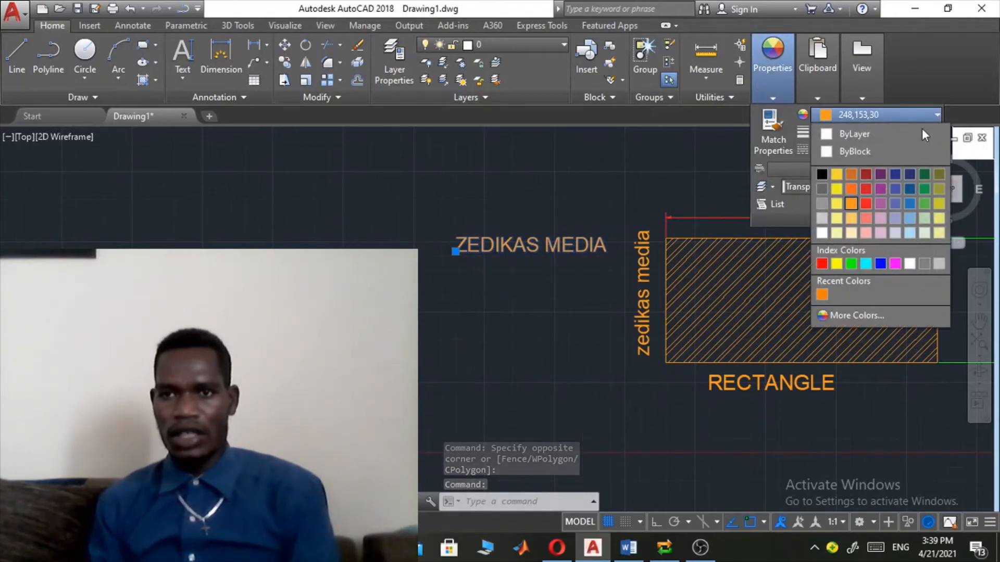
{"action": "left_click", "coordinate": [910, 204]}
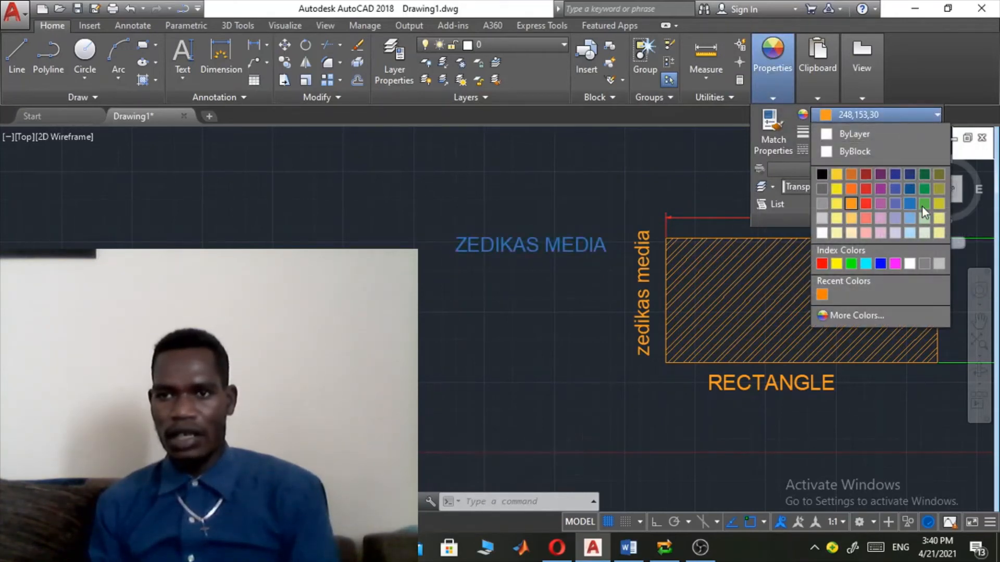
{"action": "left_click", "coordinate": [924, 204]}
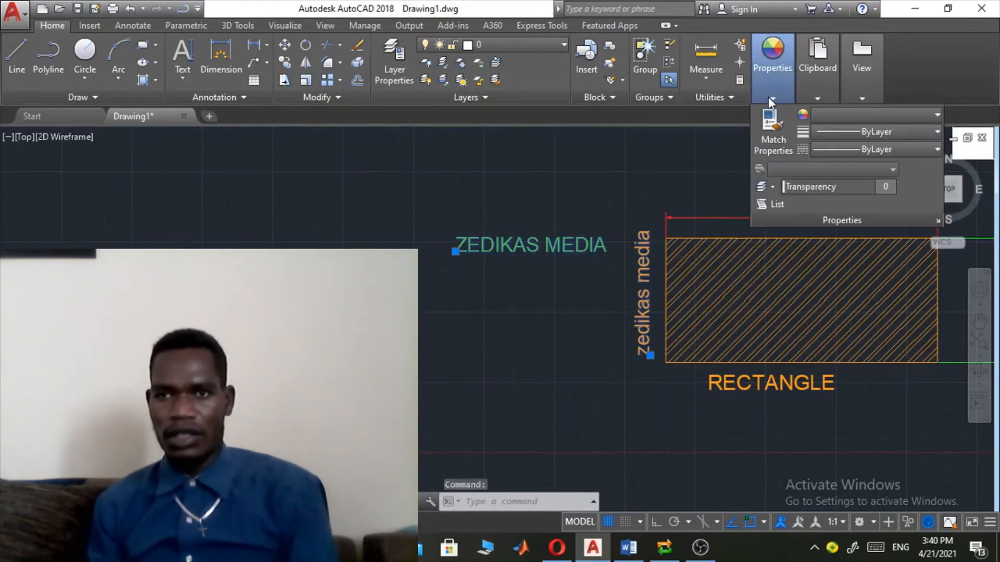
{"action": "mouse_move", "coordinate": [776, 104]}
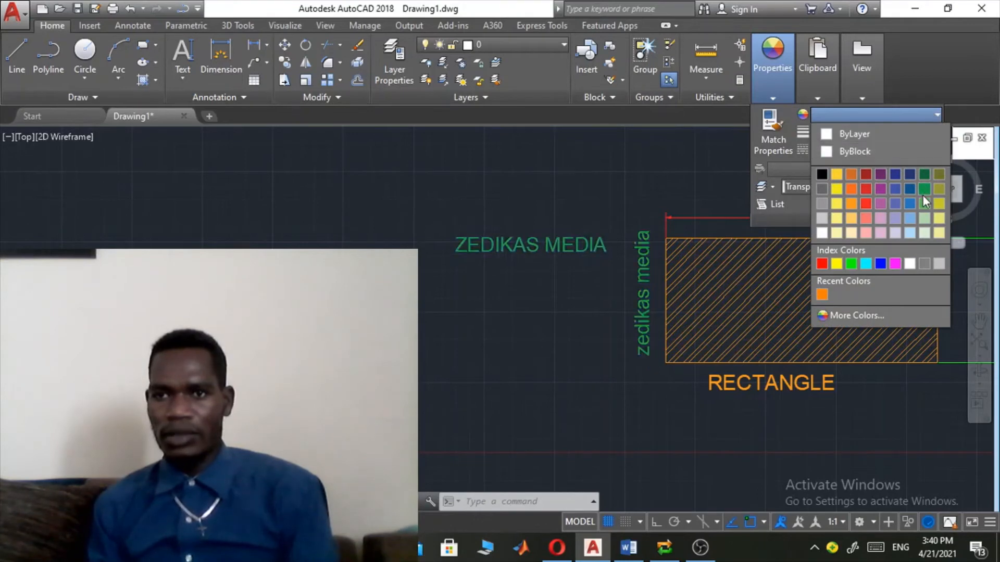
{"action": "left_click", "coordinate": [866, 203]}
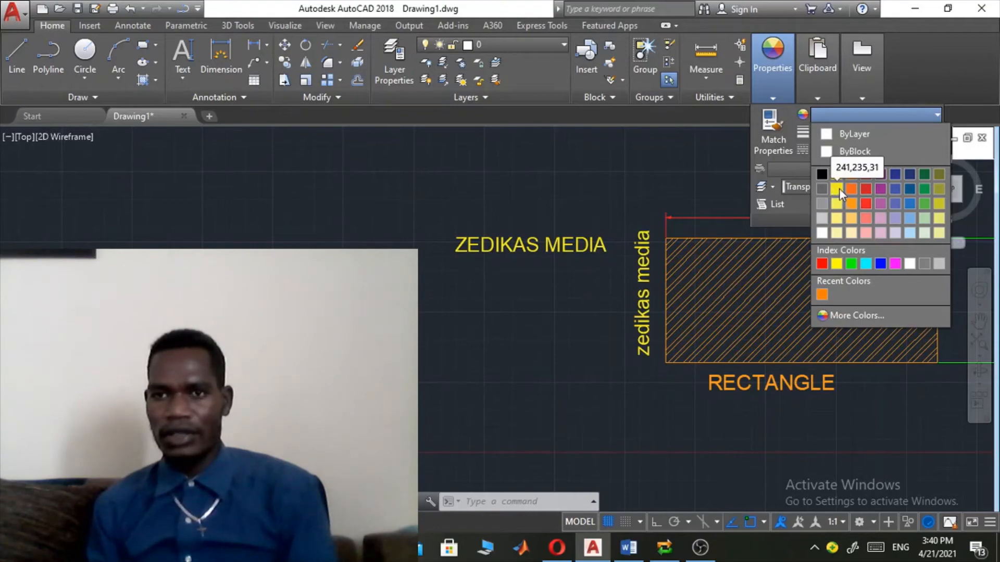
{"action": "left_click", "coordinate": [840, 194]}
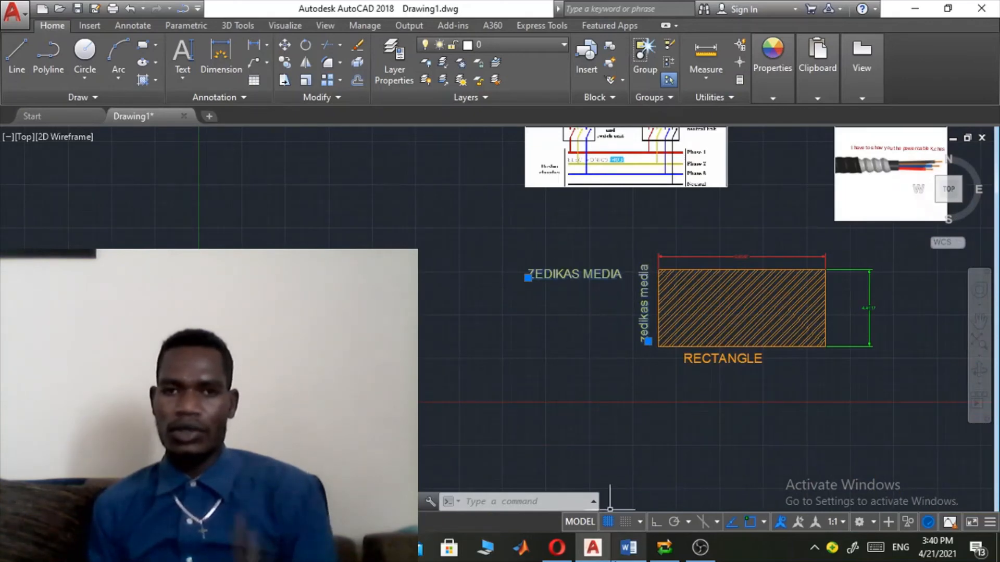
{"action": "mouse_move", "coordinate": [627, 548]}
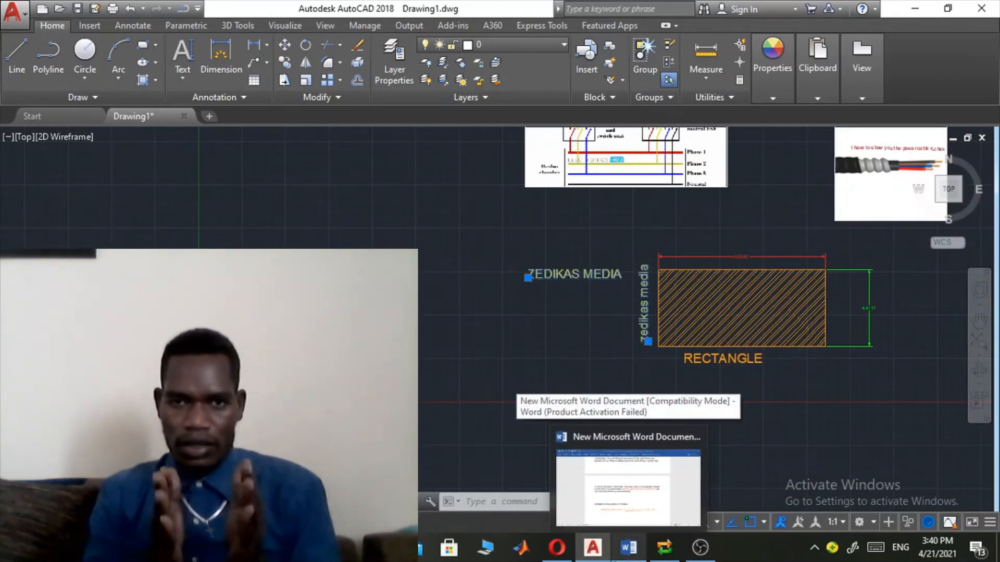